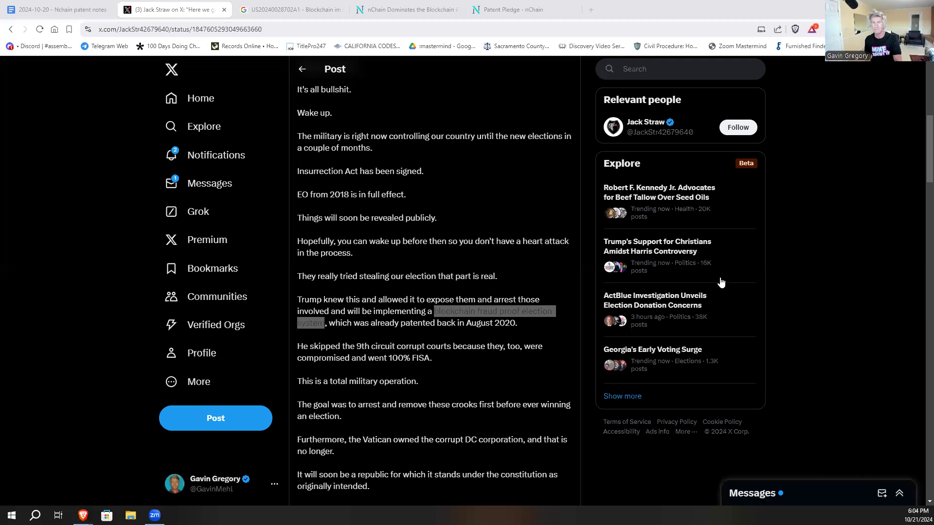
mouse_move(469, 274)
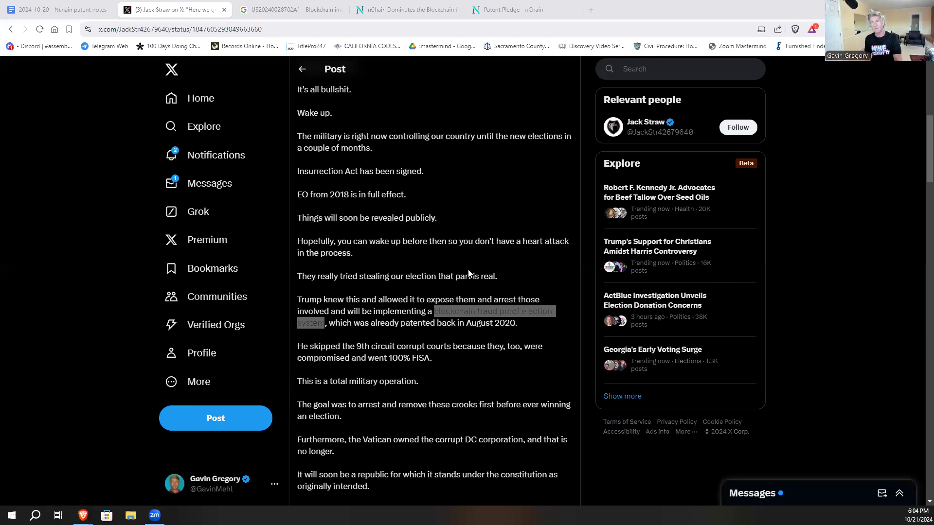
mouse_move(643, 132)
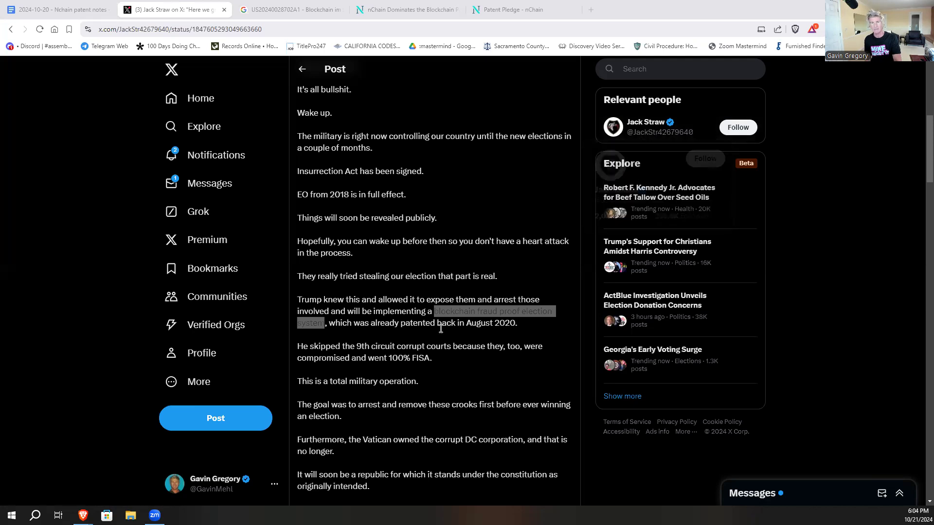
scroll(down, 3)
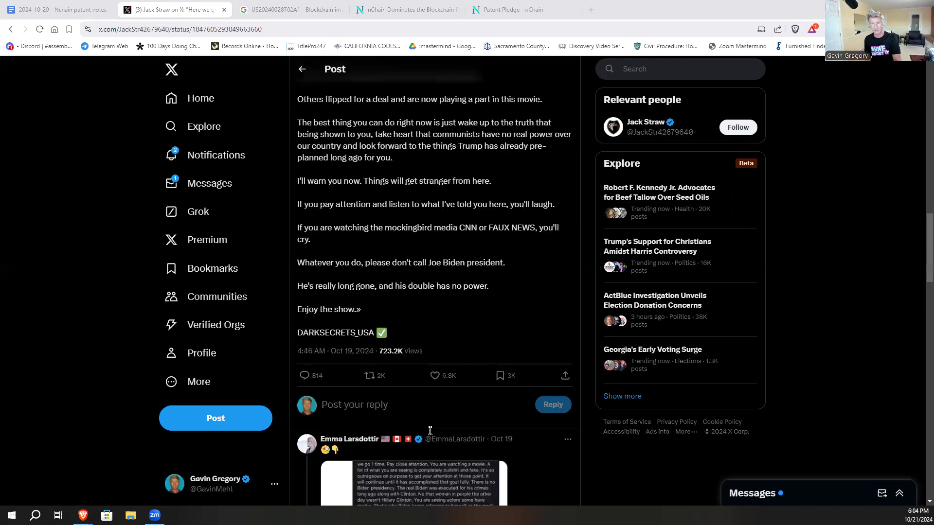
scroll(up, 3)
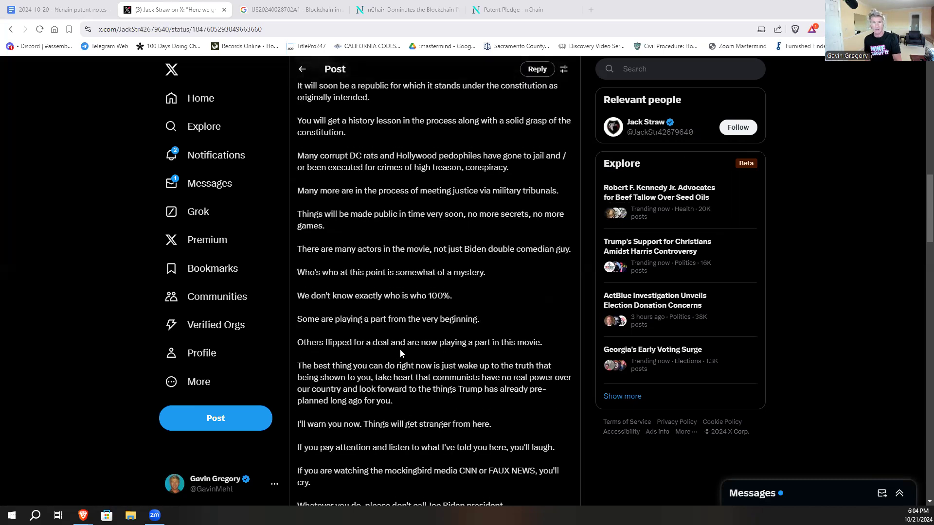
scroll(up, 3)
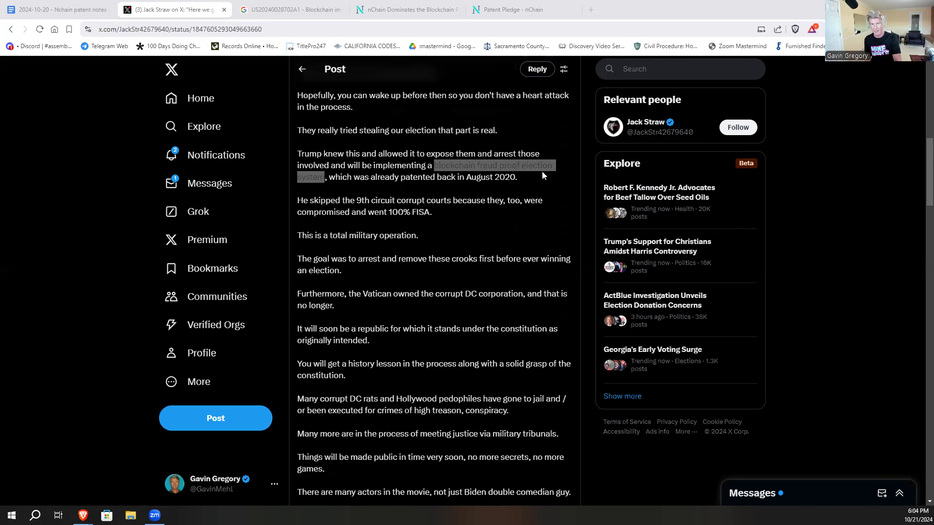
mouse_move(429, 176)
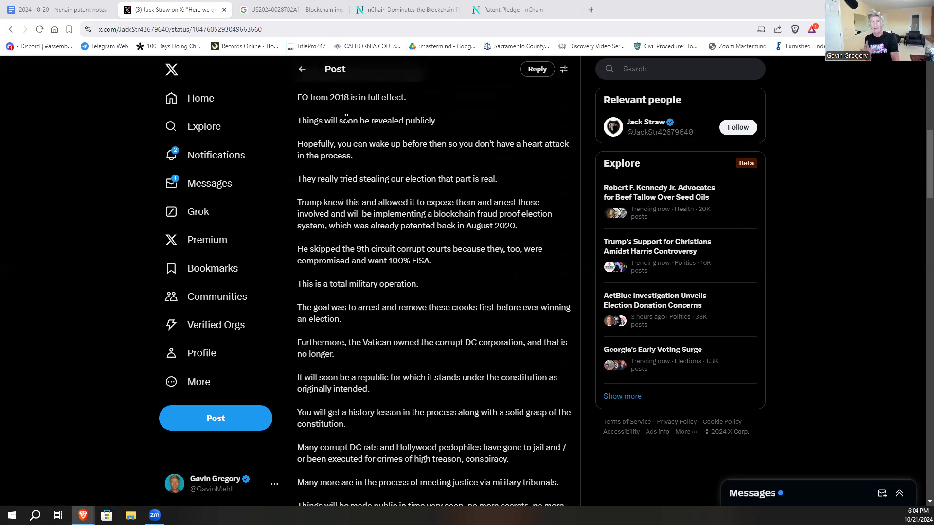
mouse_move(356, 220)
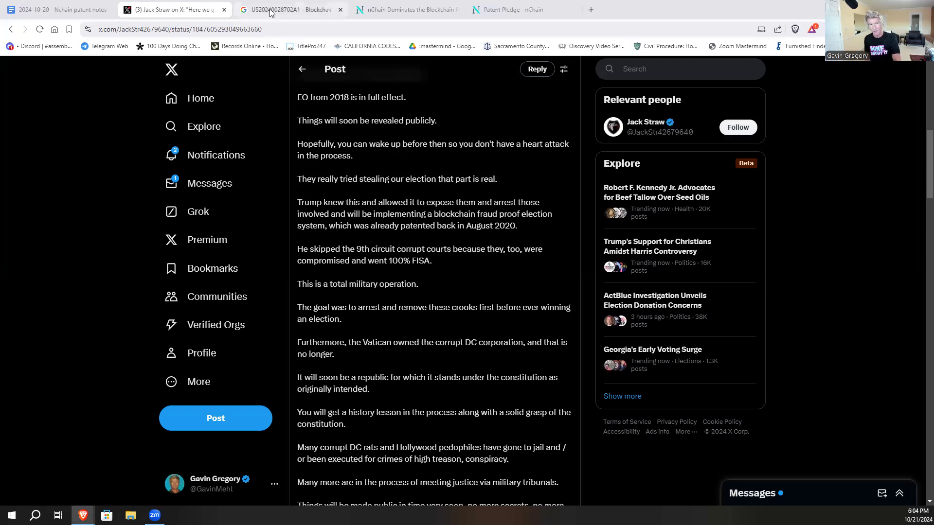
click(291, 10)
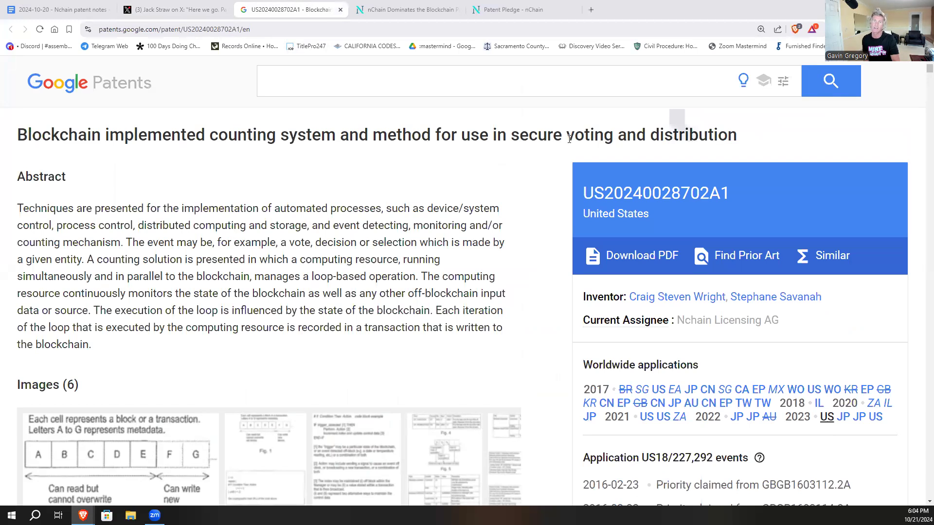
mouse_move(372, 214)
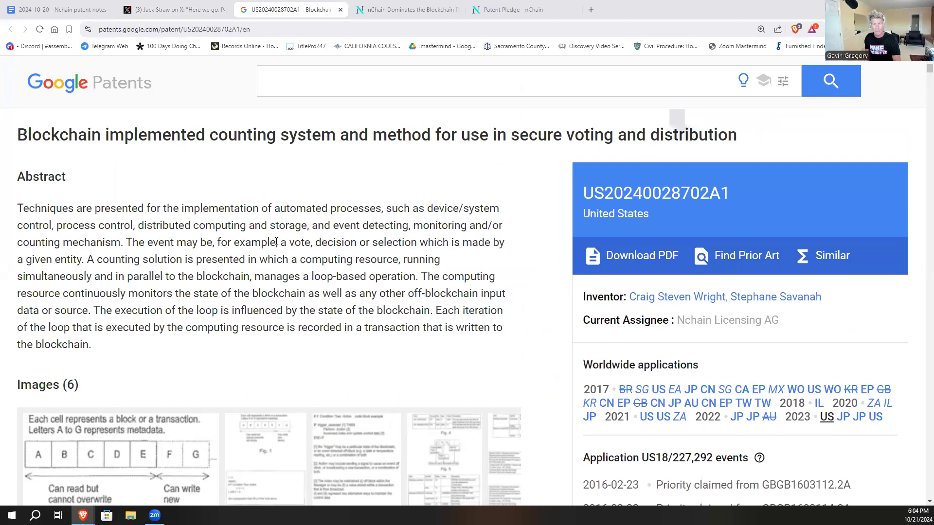
scroll(down, 3)
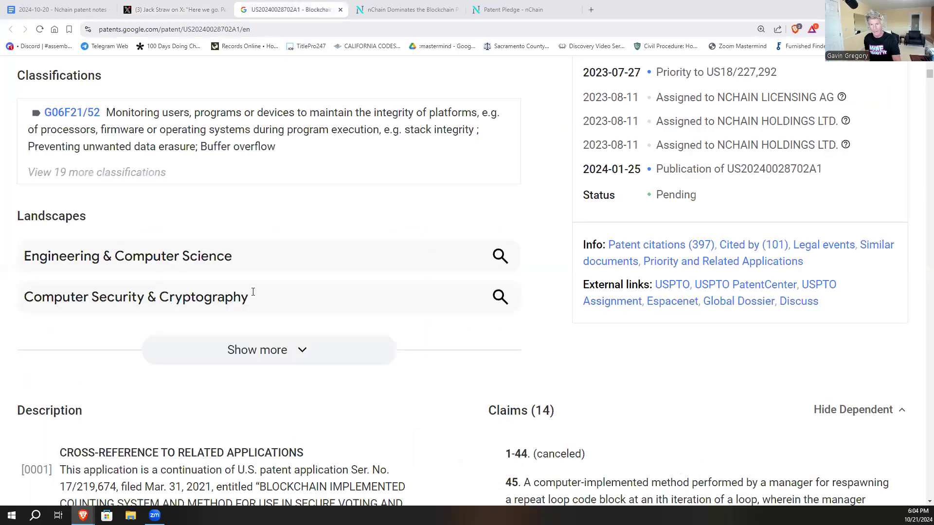
scroll(down, 3)
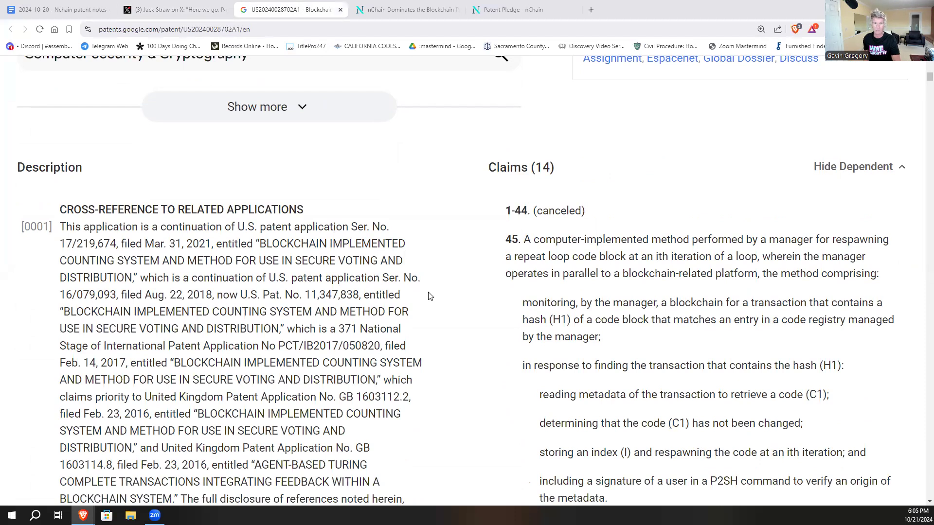
scroll(down, 3)
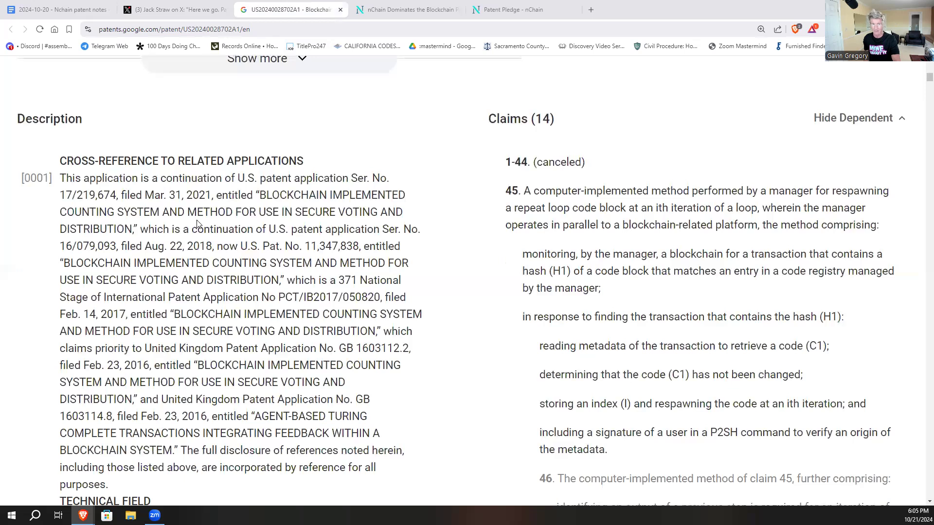
mouse_move(400, 223)
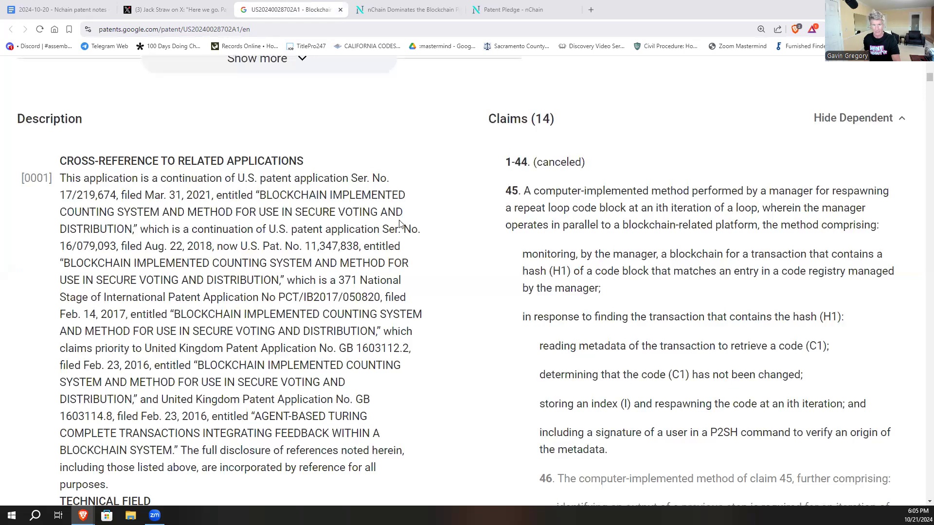
scroll(down, 3)
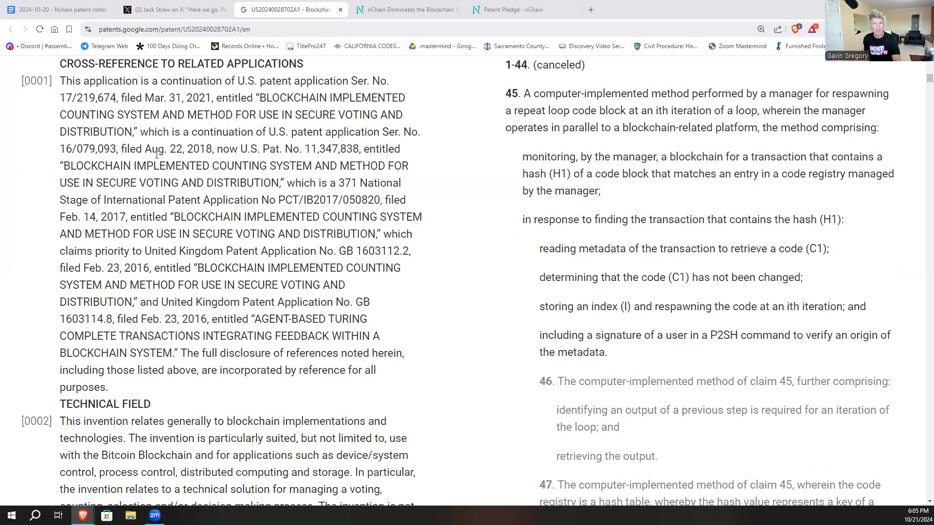
mouse_move(319, 165)
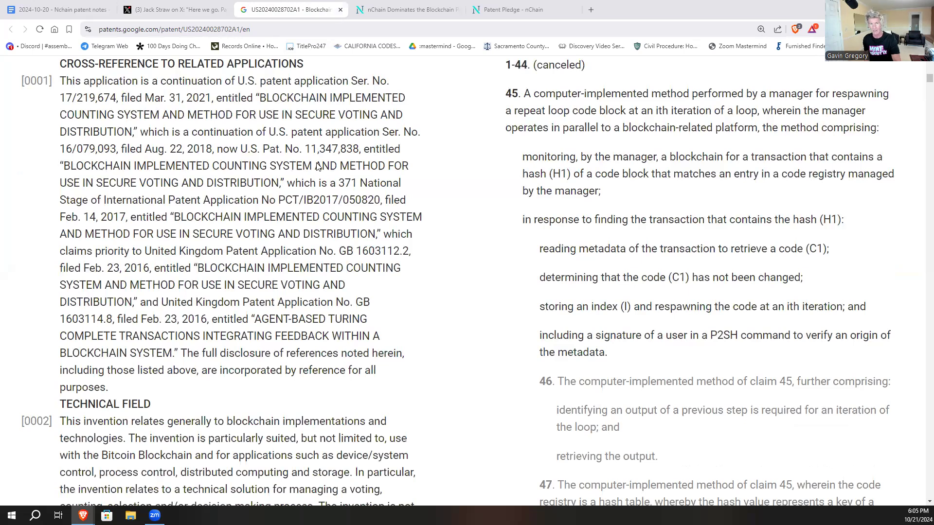
mouse_move(245, 193)
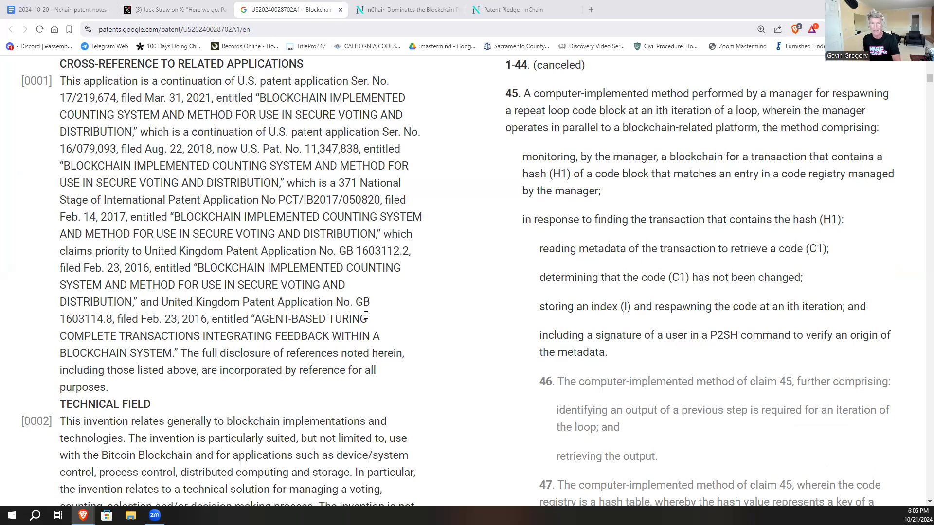
mouse_move(399, 328)
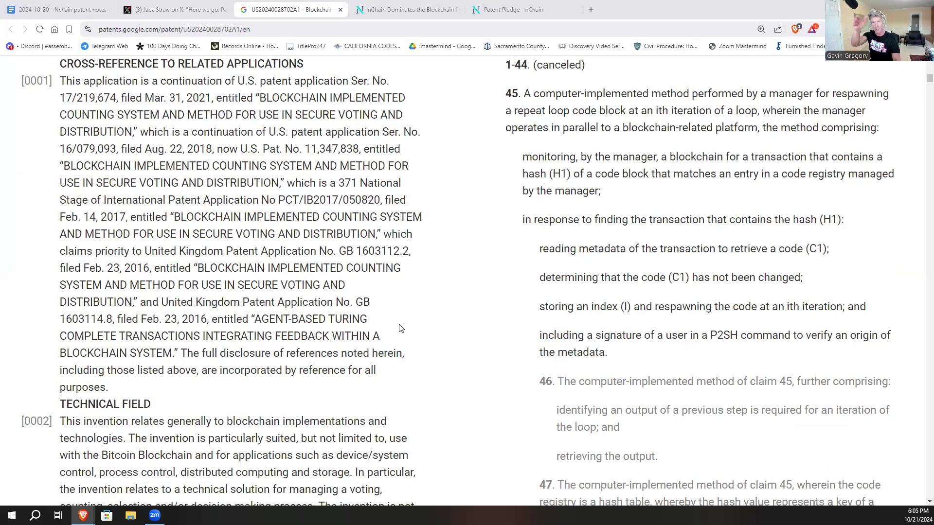
mouse_move(438, 296)
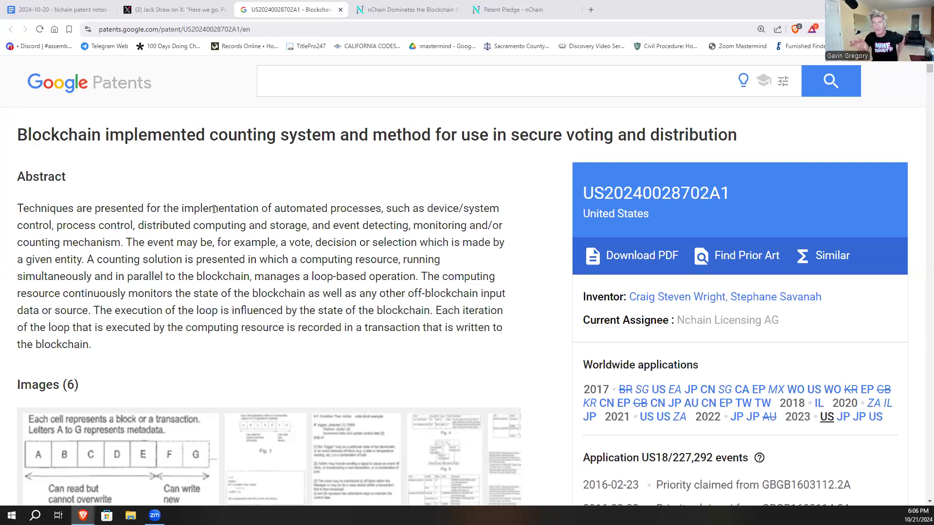
mouse_move(123, 188)
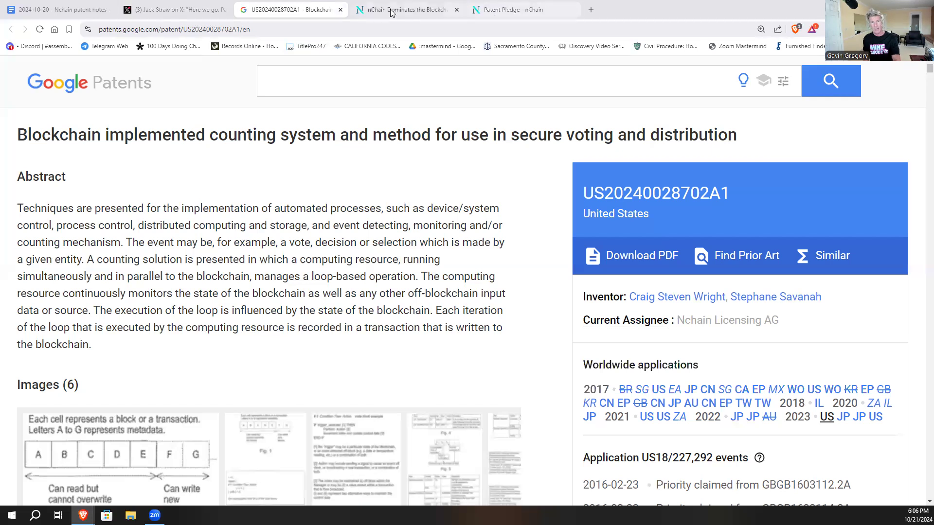
Read nChain's press release down to the 3,900-patent portfolio and investment paragraphs.
click(407, 10)
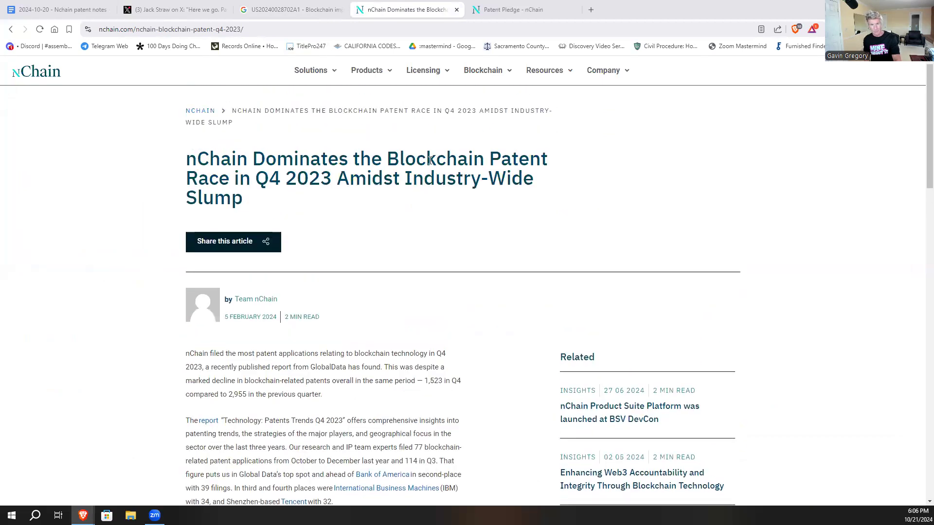
mouse_move(319, 205)
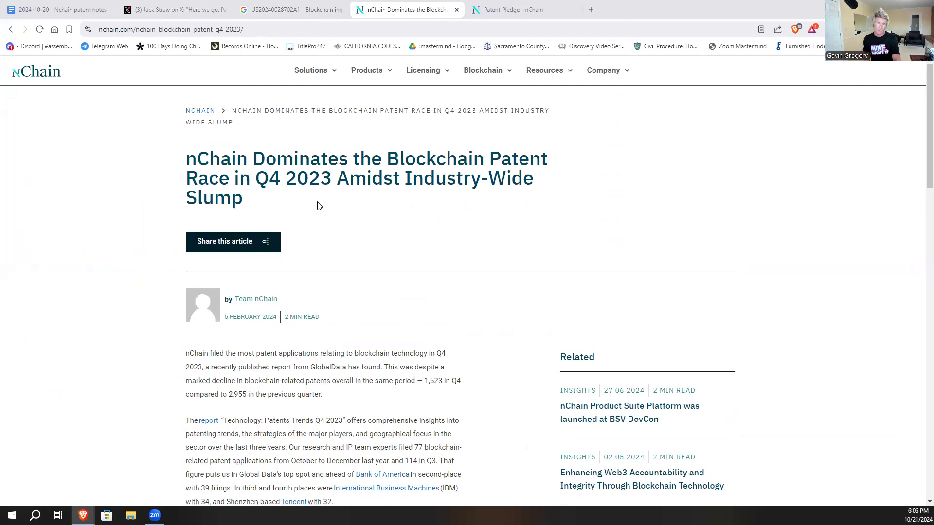
scroll(down, 3)
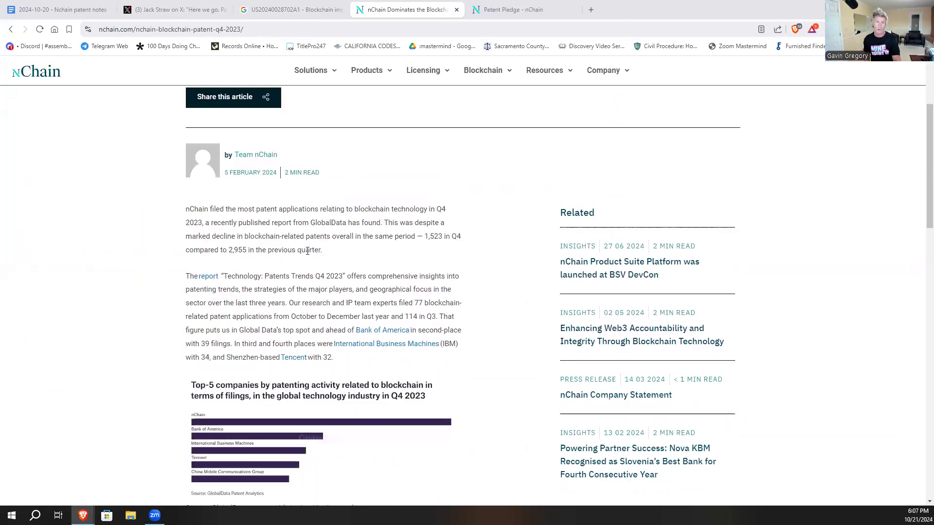
scroll(down, 3)
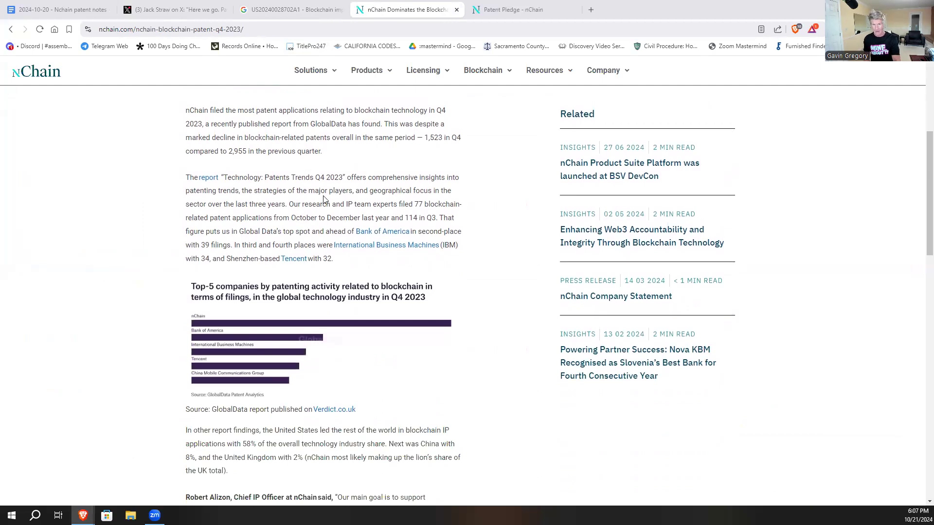
scroll(down, 3)
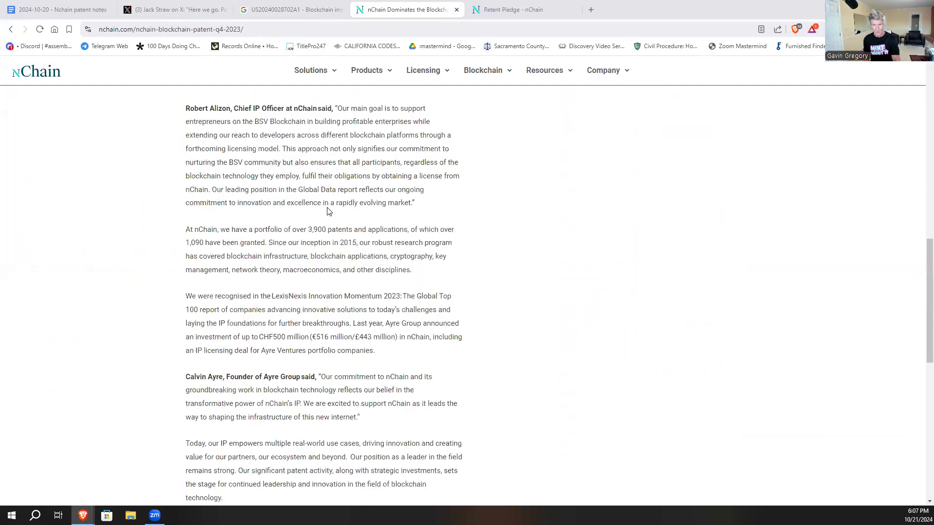
mouse_move(309, 241)
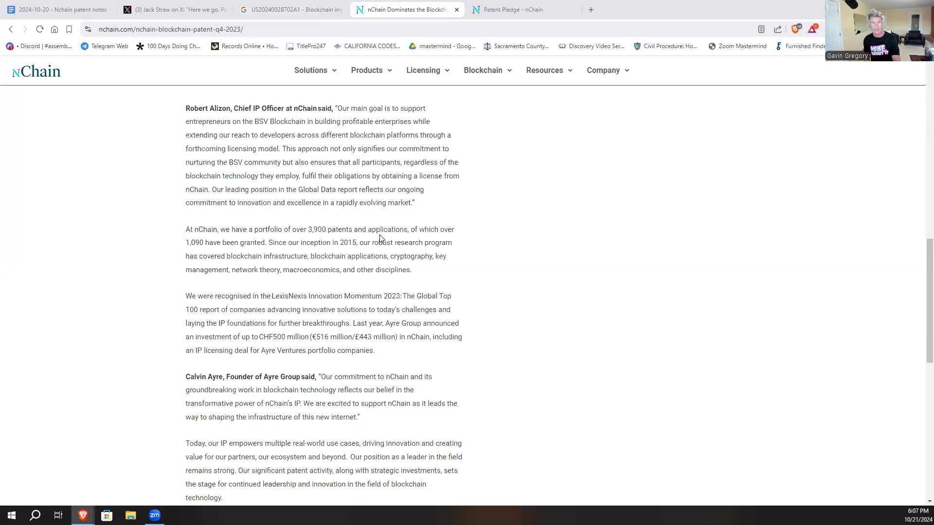
mouse_move(319, 252)
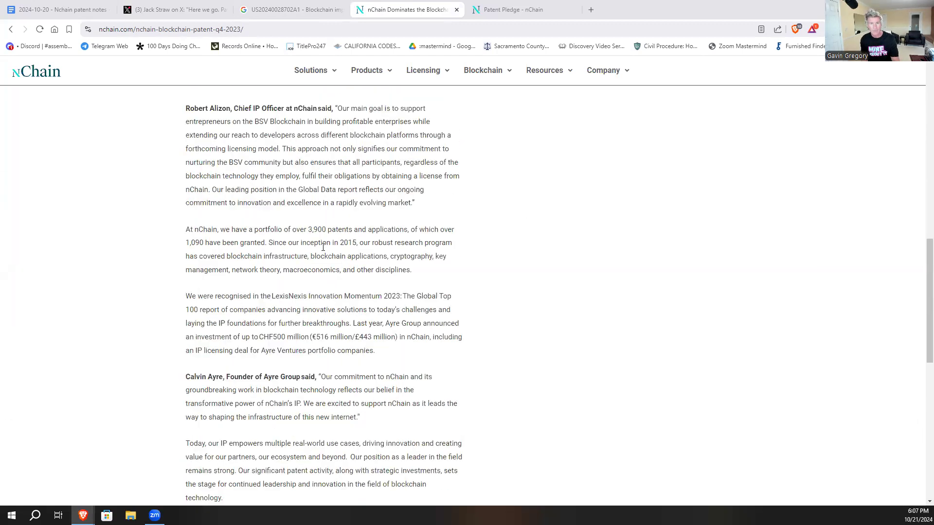
mouse_move(304, 273)
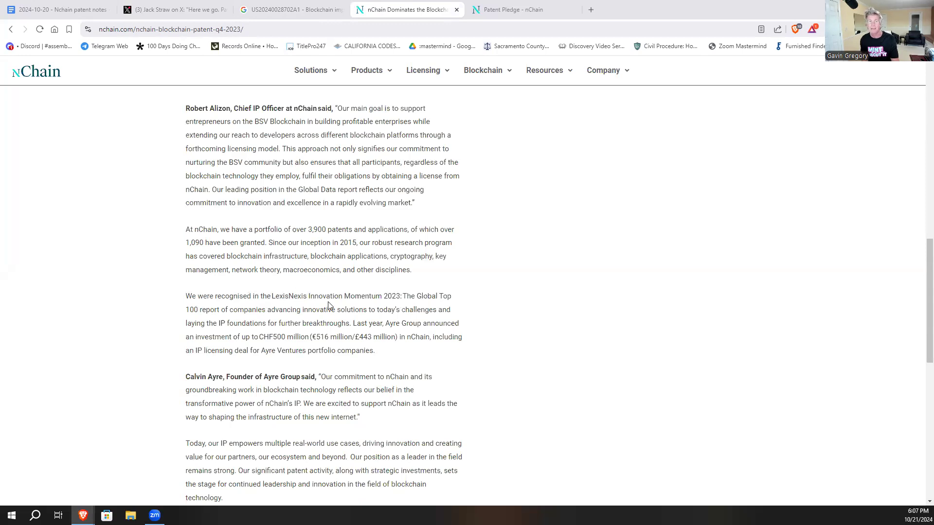
mouse_move(177, 305)
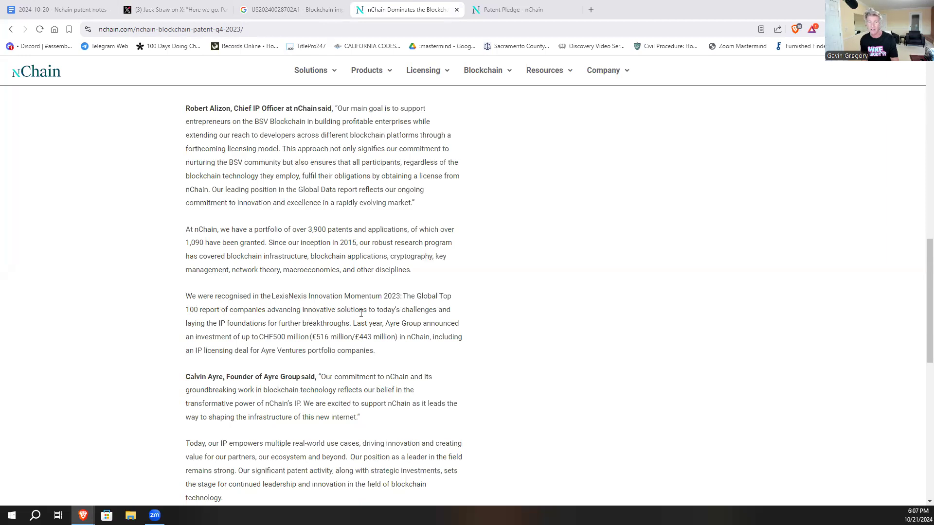
mouse_move(399, 314)
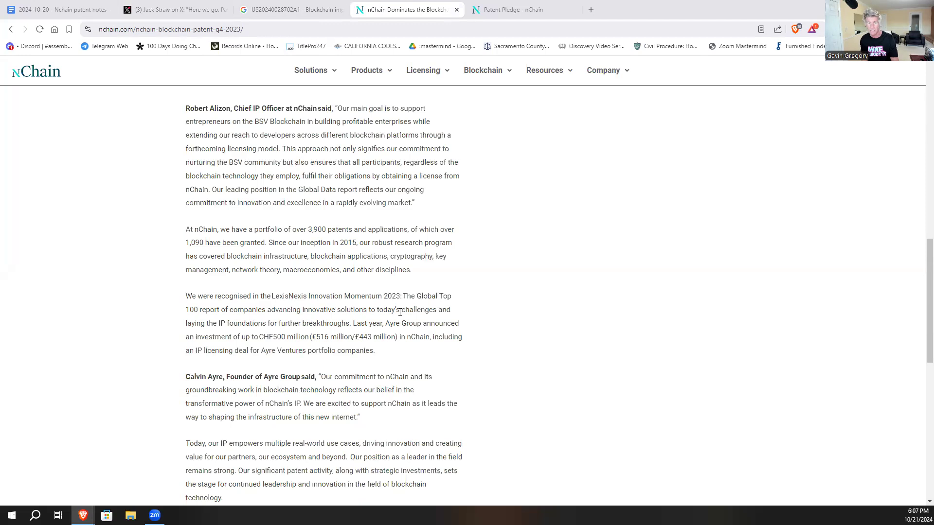
mouse_move(249, 326)
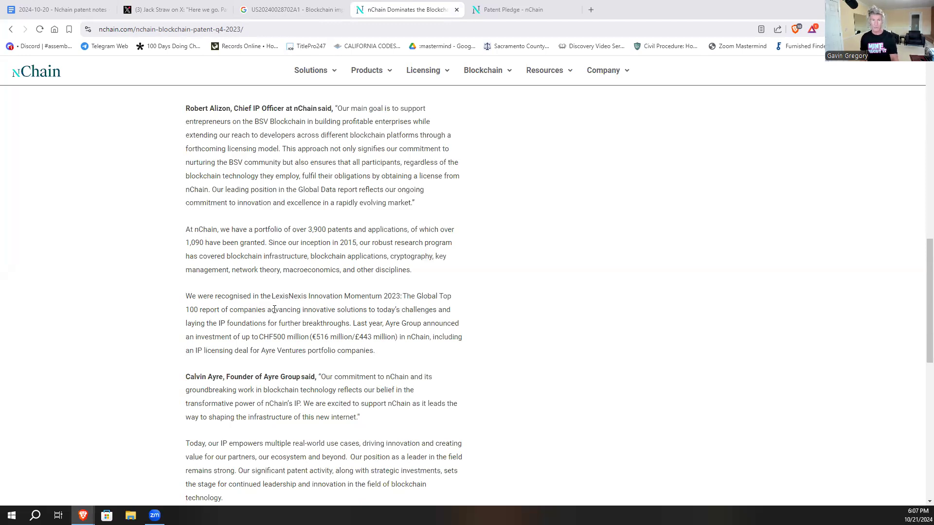
scroll(up, 3)
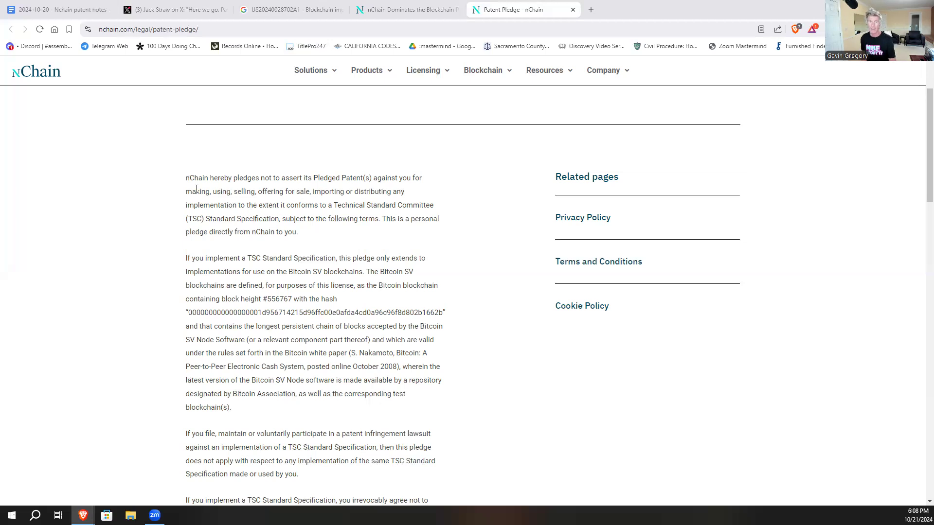
Scroll through the pledge terms on lawsuit filers and implementers not asserting their own patents.
scroll(down, 3)
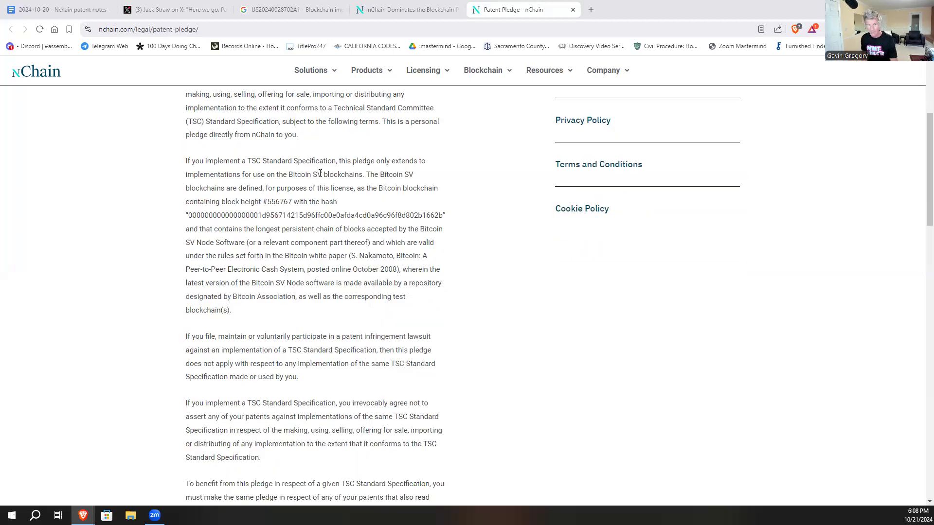
scroll(up, 3)
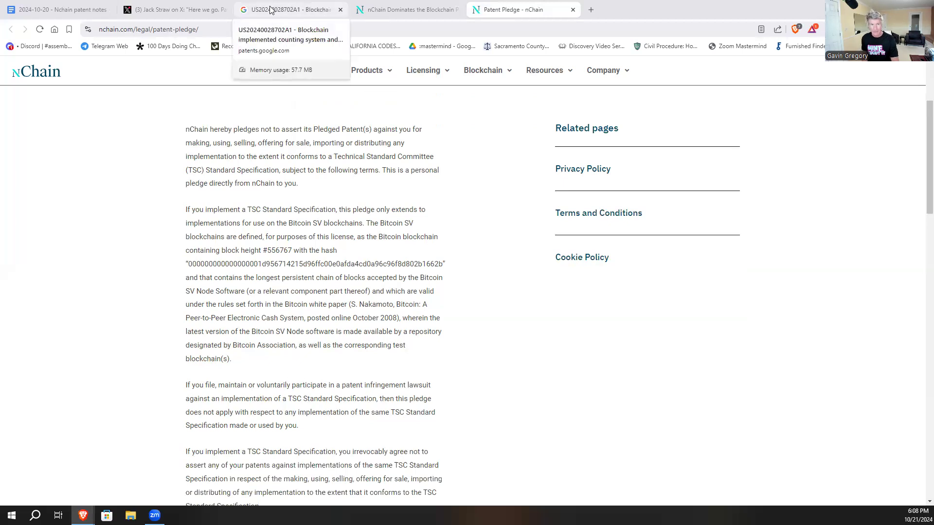
click(289, 10)
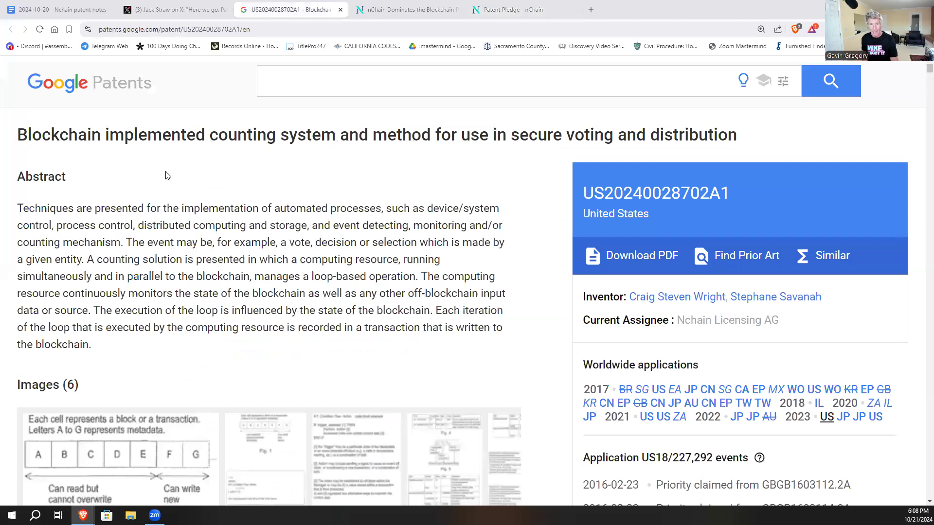
mouse_move(748, 85)
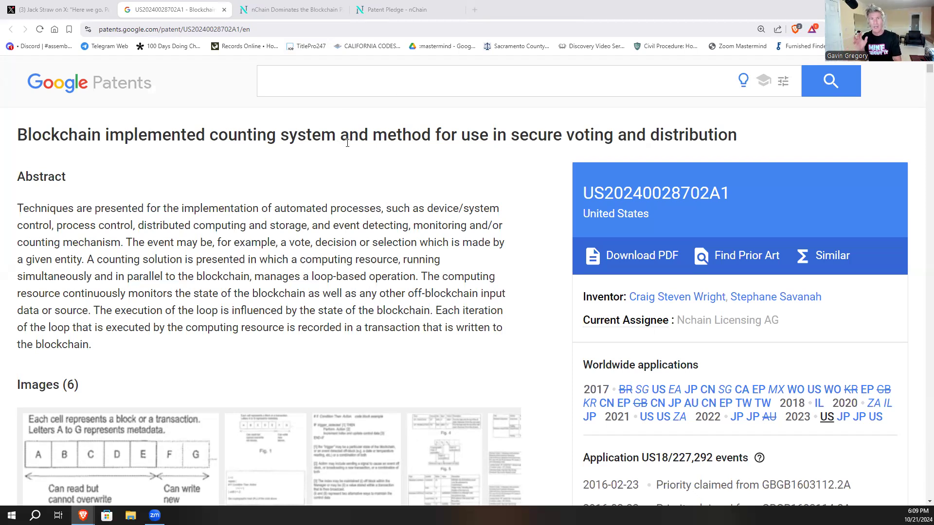
click(57, 10)
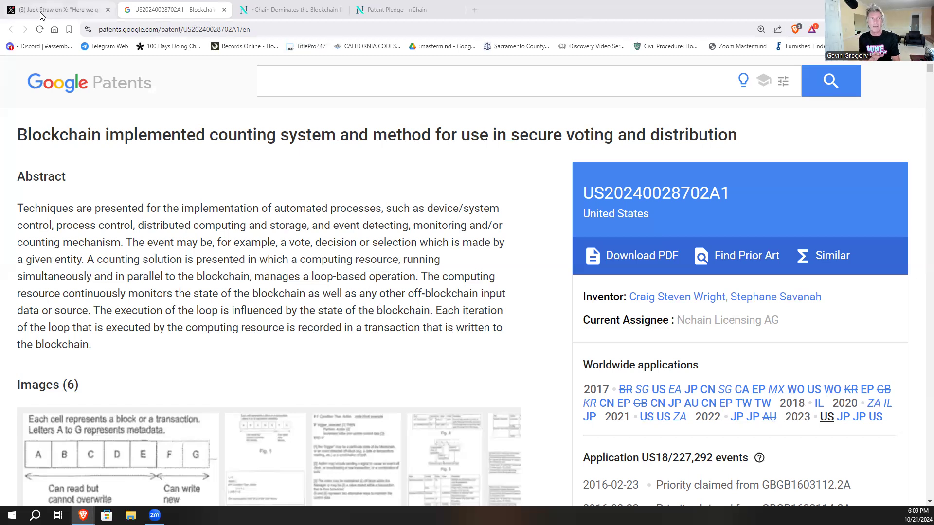
Return to the X post on the patented blockchain fraud-proof election system and review its opening claims.
click(57, 10)
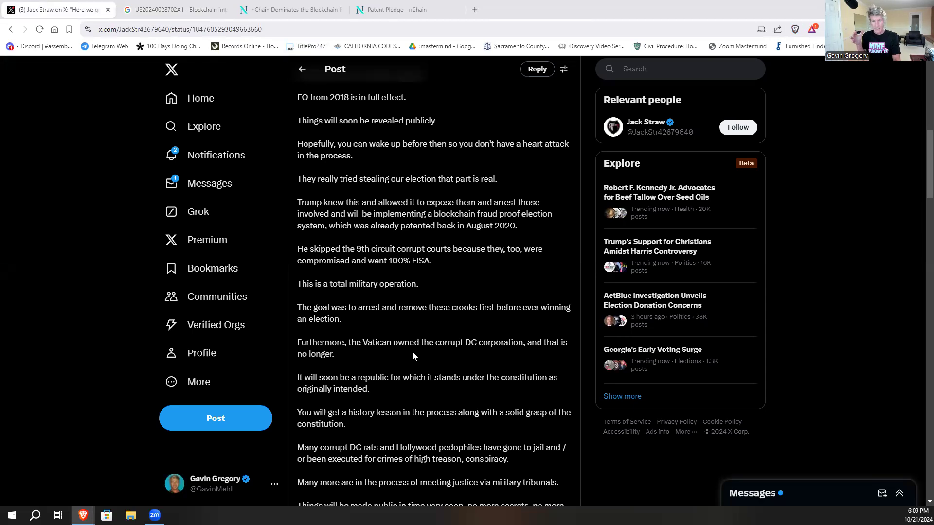
scroll(down, 3)
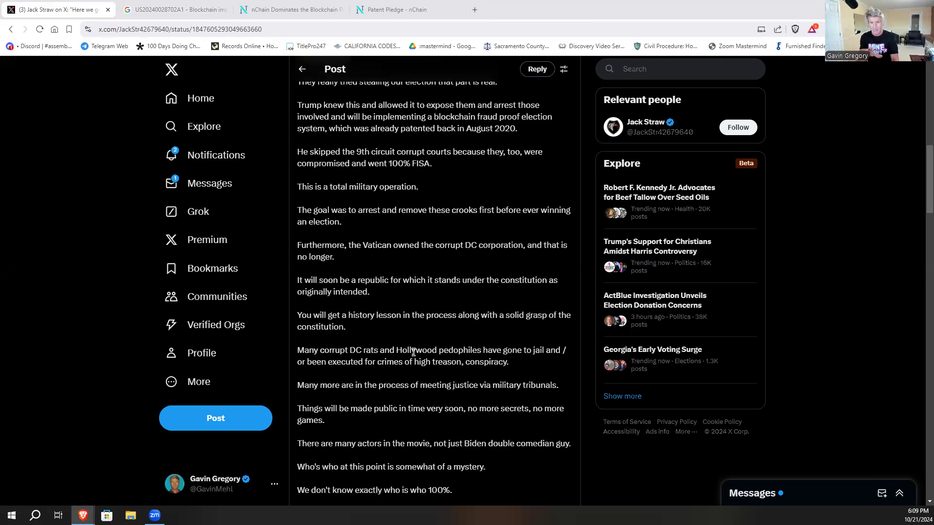
scroll(down, 3)
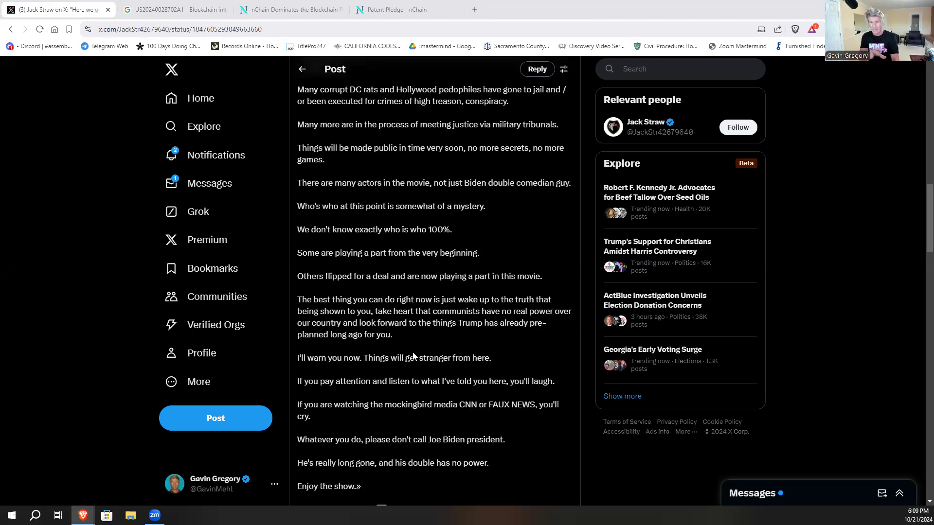
scroll(up, 3)
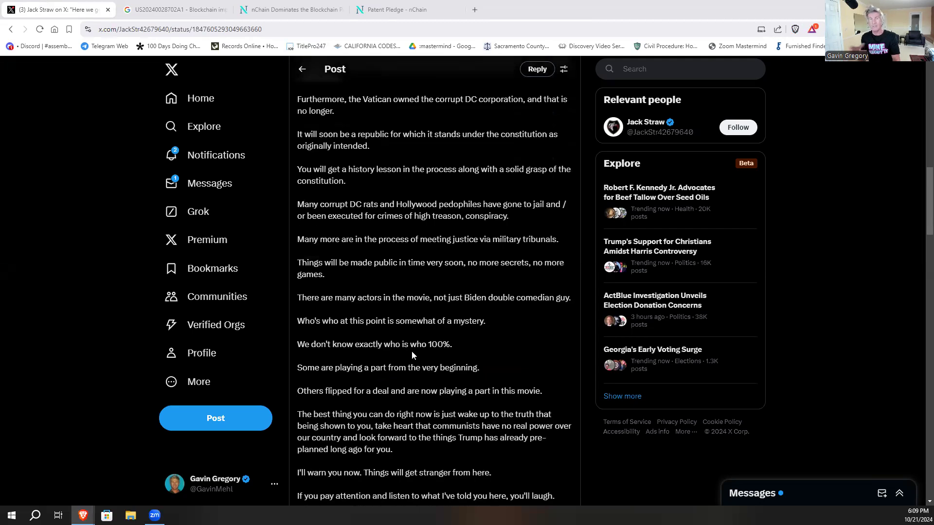
scroll(up, 3)
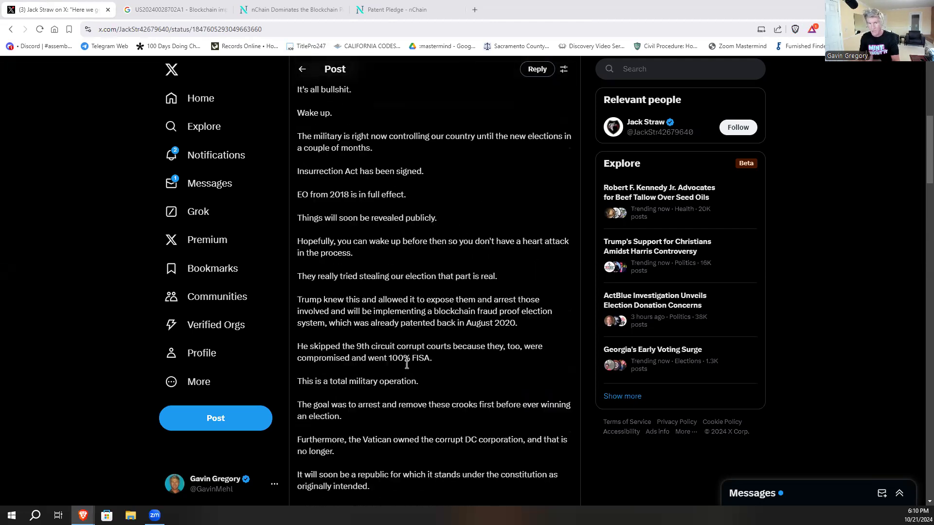
Read the election post down to its ending lines and back up.
scroll(down, 3)
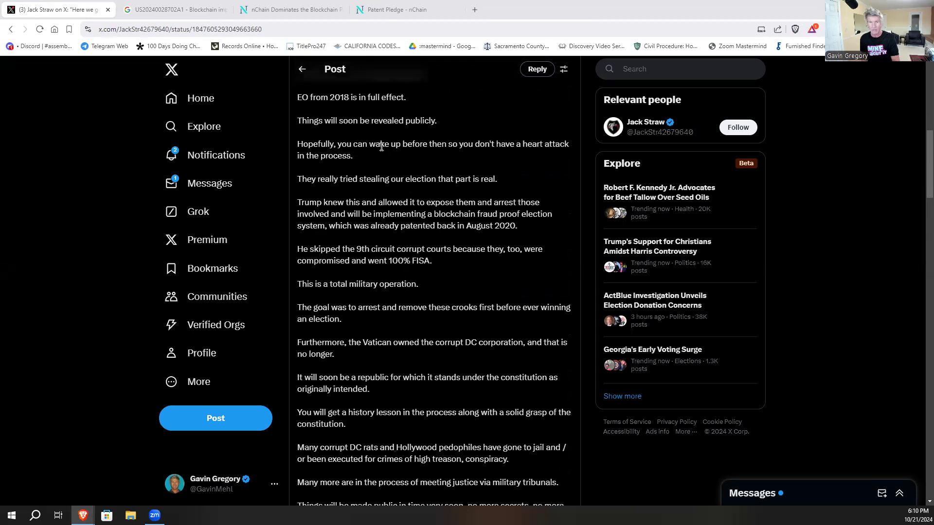
mouse_move(426, 244)
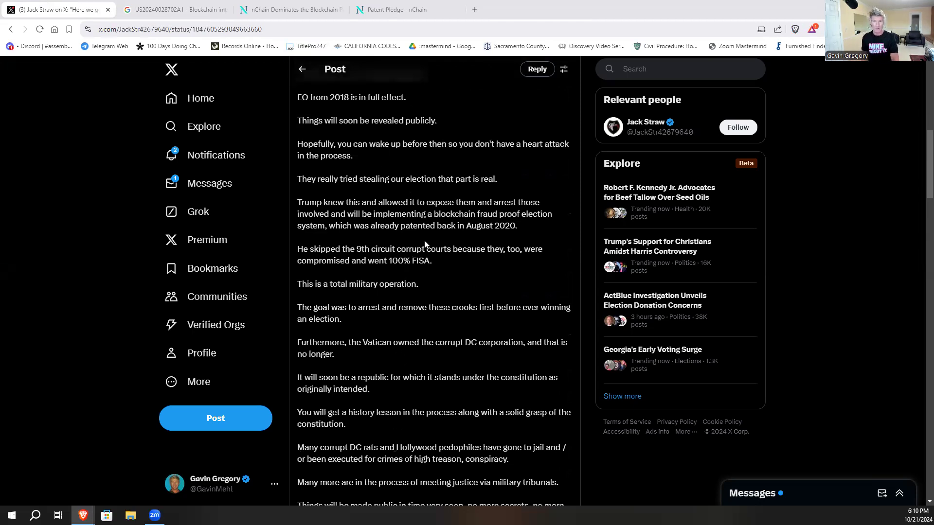
scroll(down, 3)
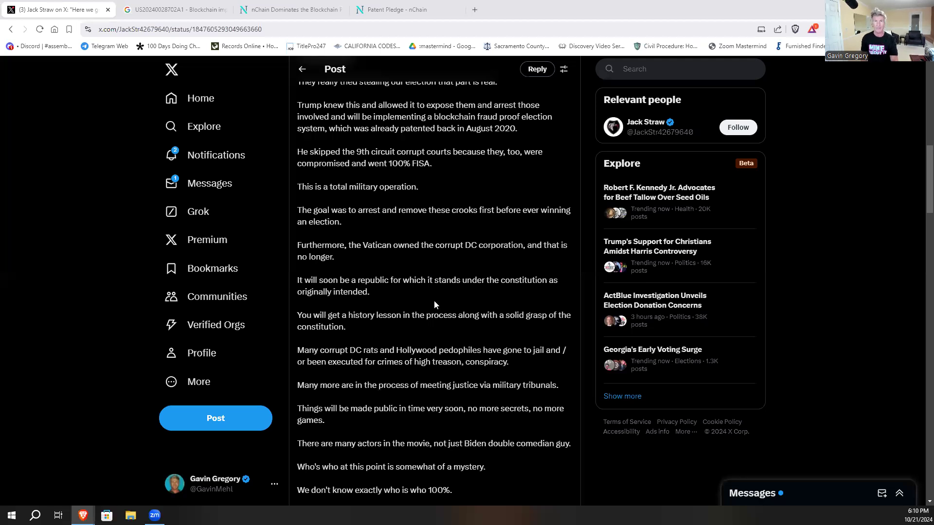
scroll(down, 3)
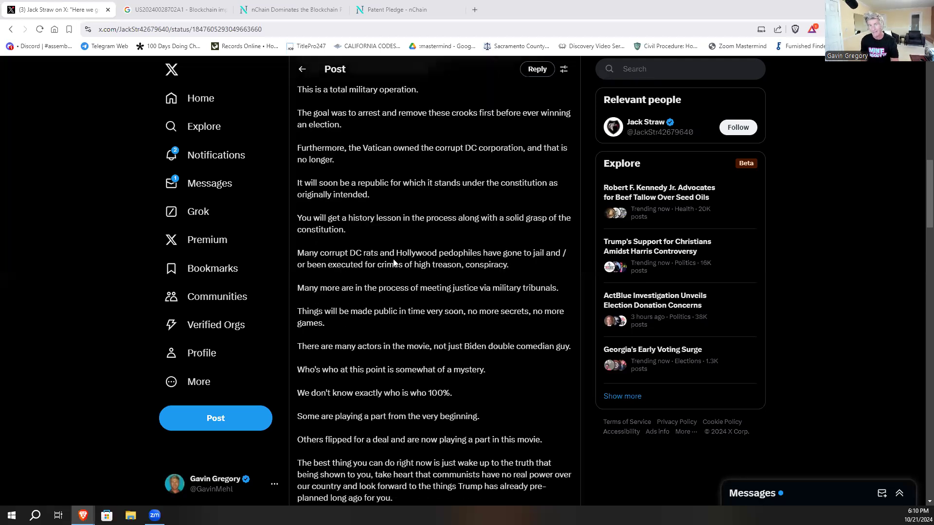
mouse_move(407, 222)
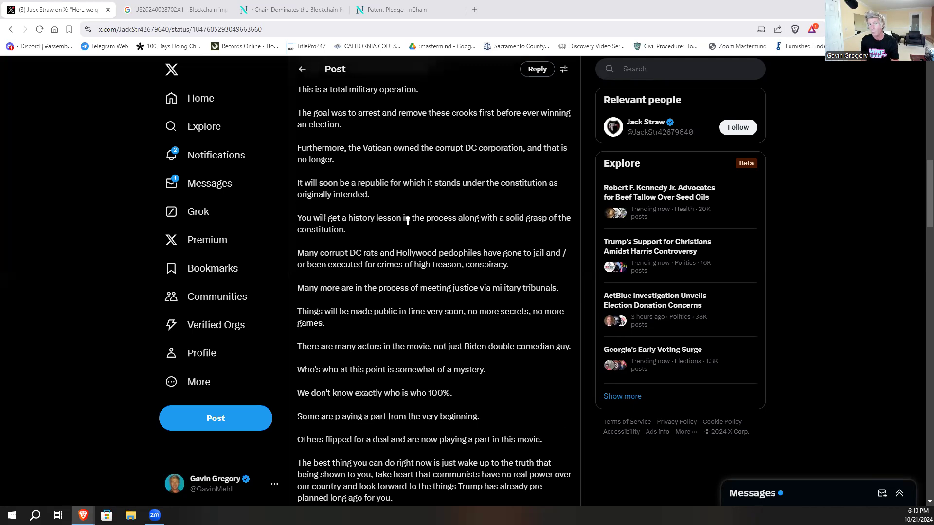
scroll(down, 3)
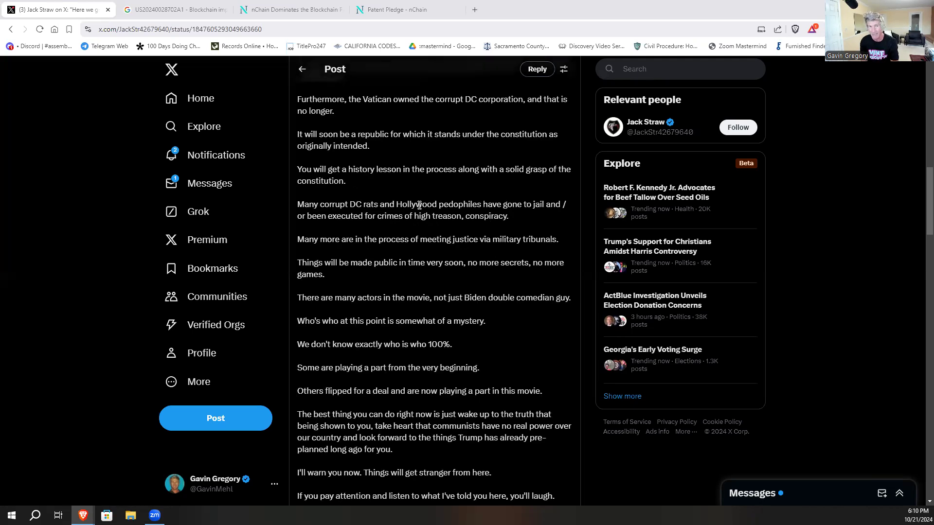
mouse_move(379, 279)
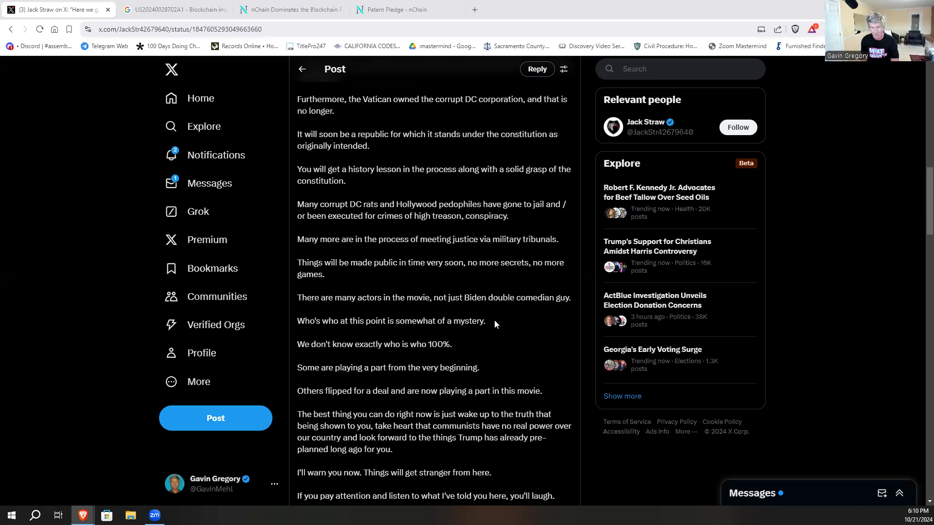
scroll(down, 3)
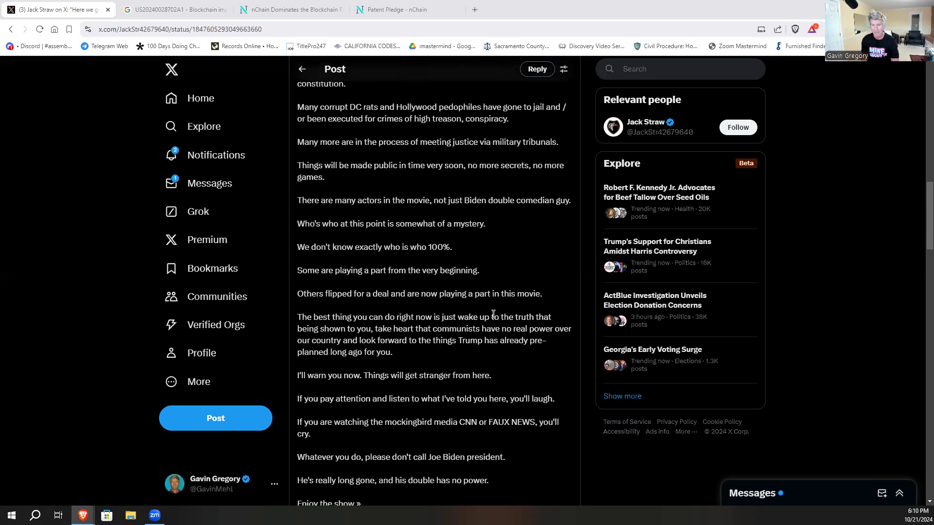
scroll(up, 3)
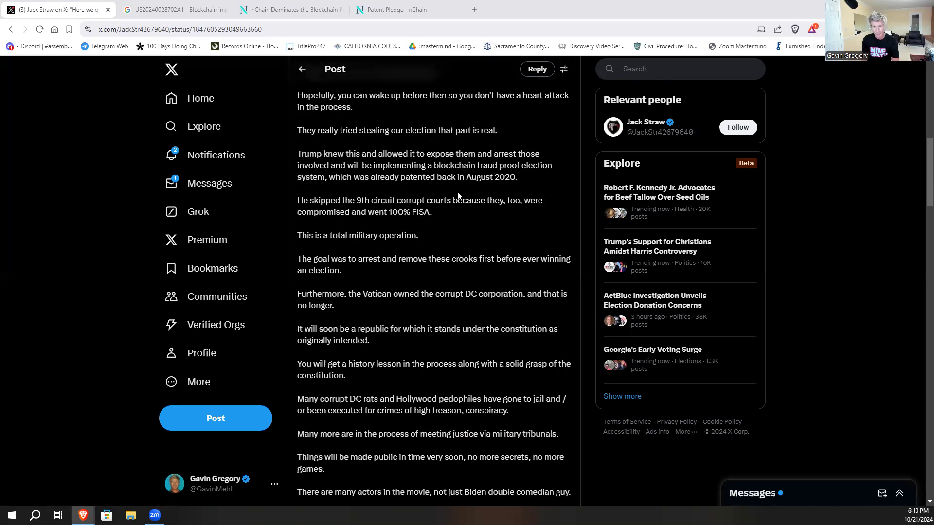
mouse_move(458, 165)
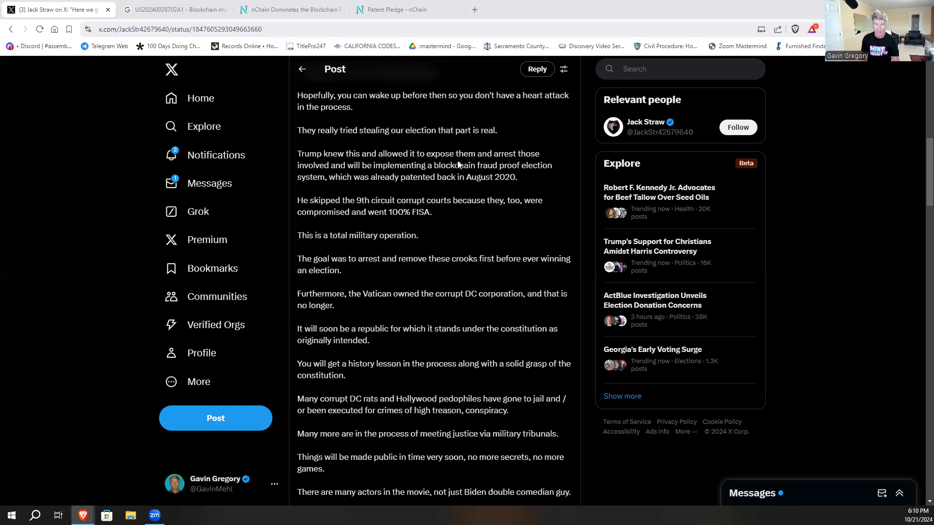
Back on the voting patent page, scroll through classifications, landscapes and application events to the abstract.
click(290, 10)
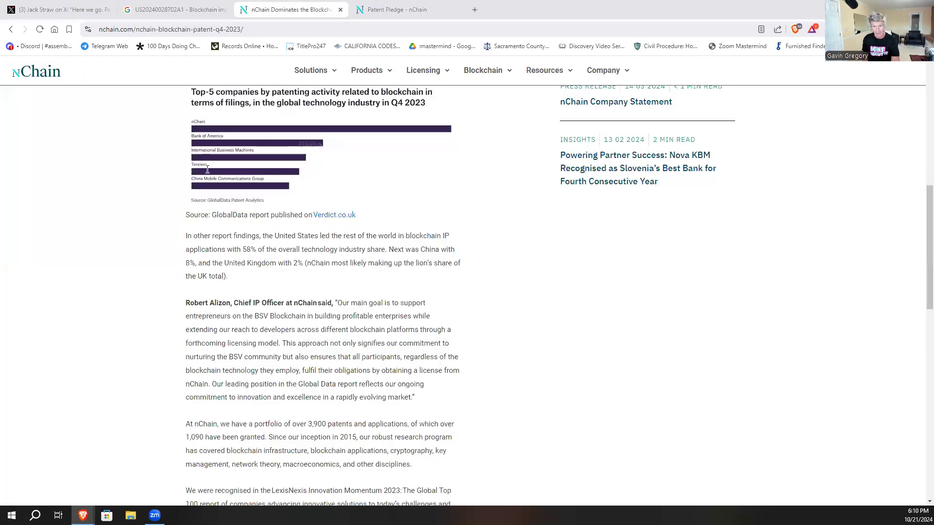
click(174, 9)
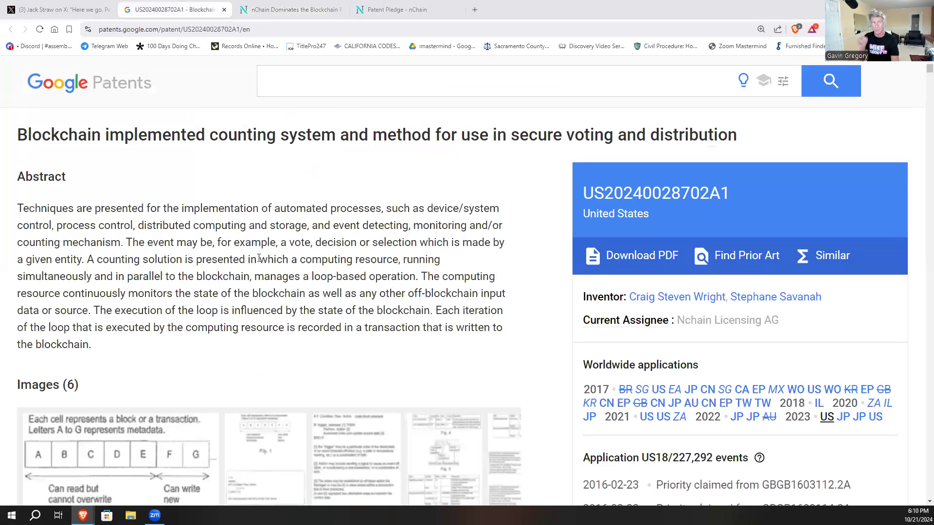
scroll(down, 3)
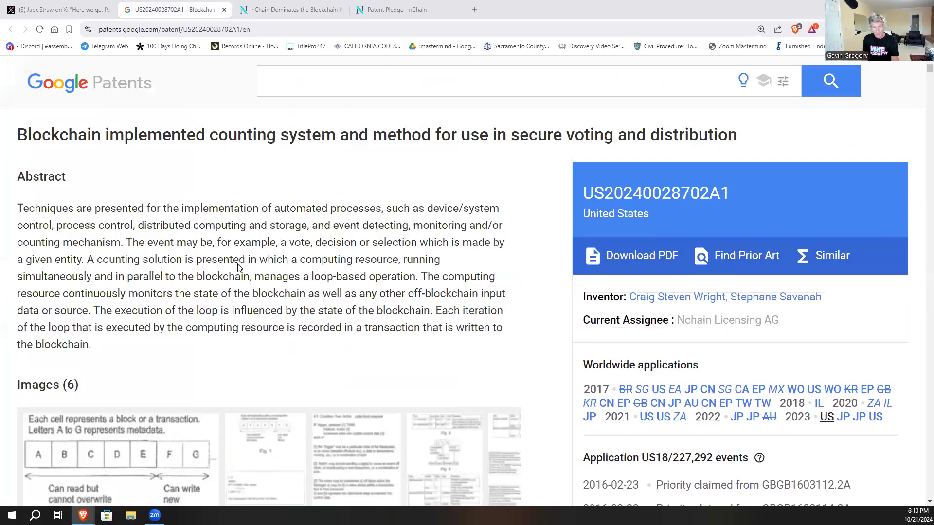
scroll(down, 3)
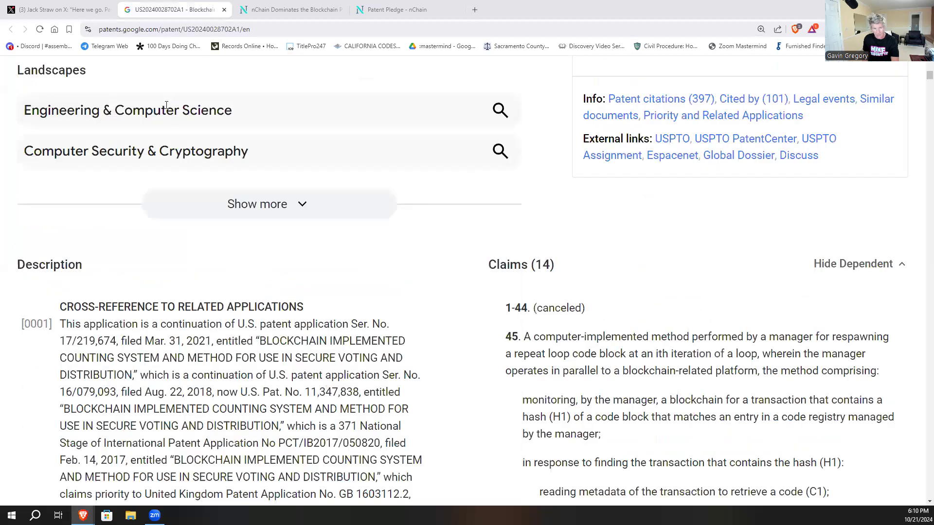
scroll(down, 3)
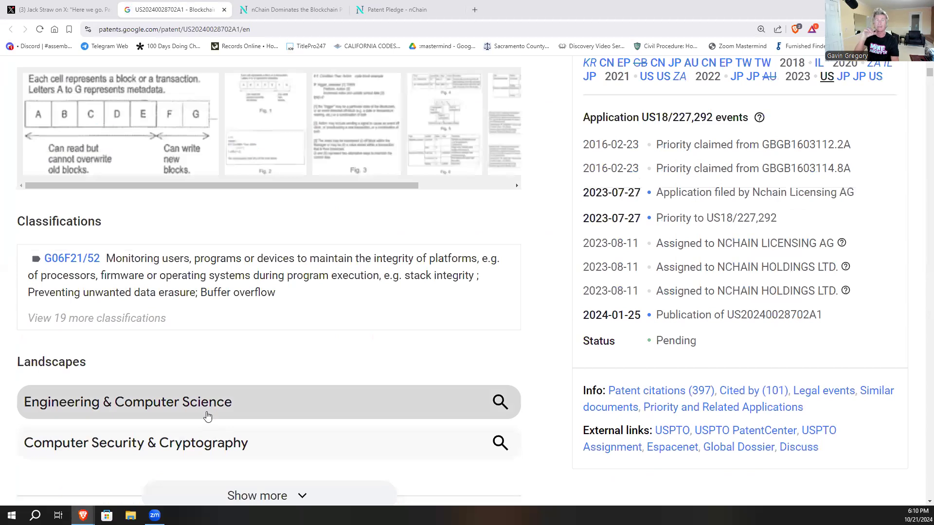
scroll(up, 3)
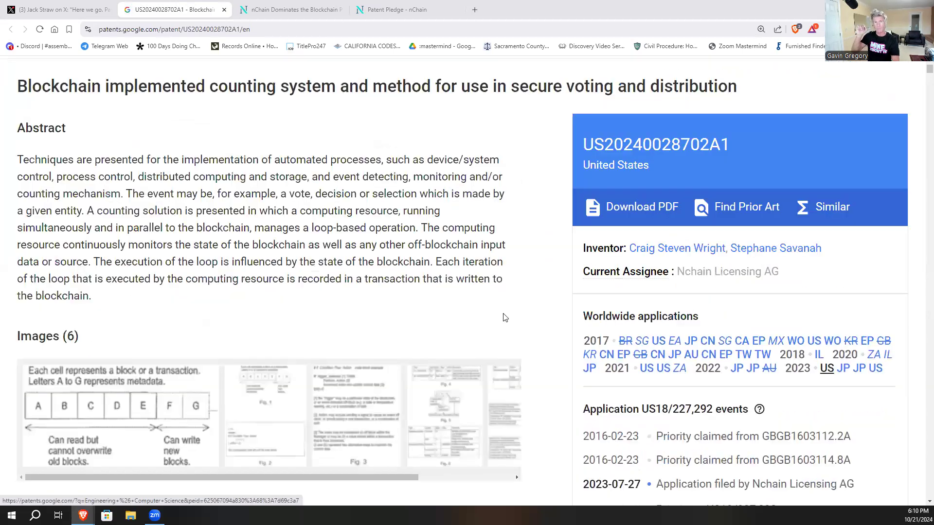